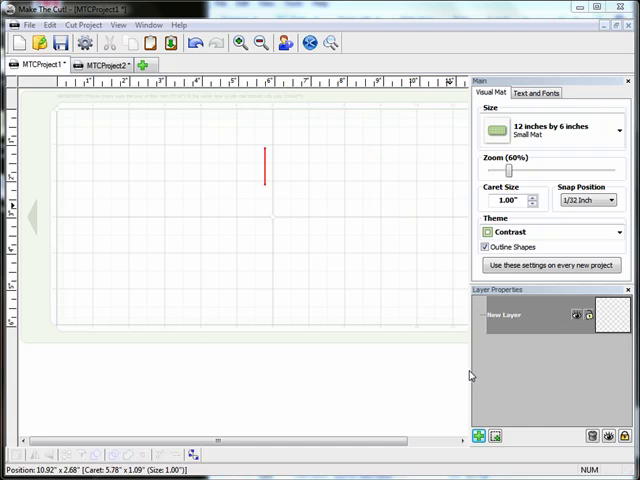
{"action": "mouse_move", "coordinate": [107, 164]}
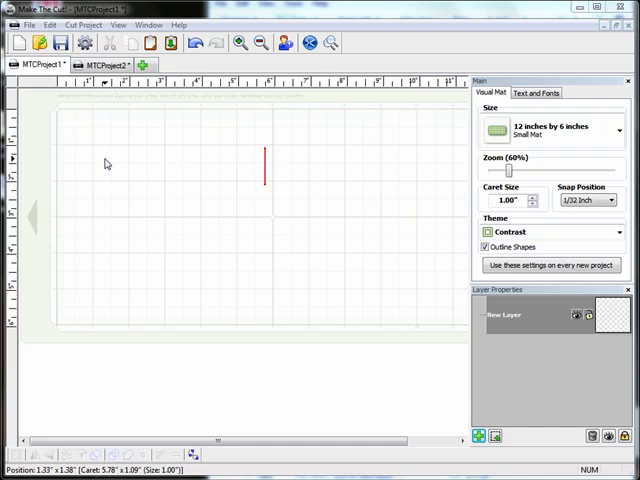
{"action": "mouse_move", "coordinate": [135, 128]}
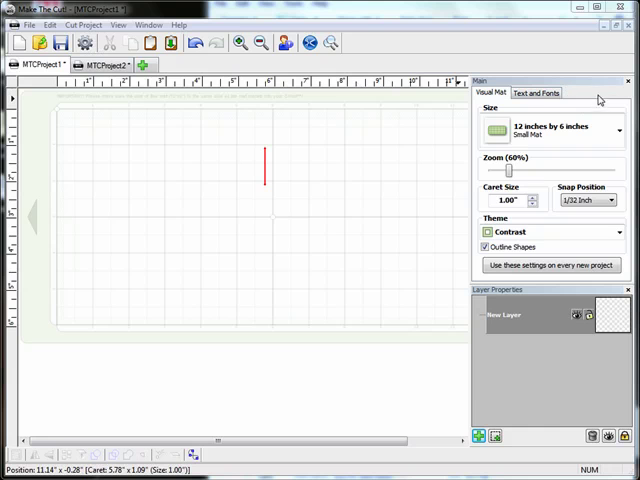
{"action": "mouse_move", "coordinate": [213, 99]}
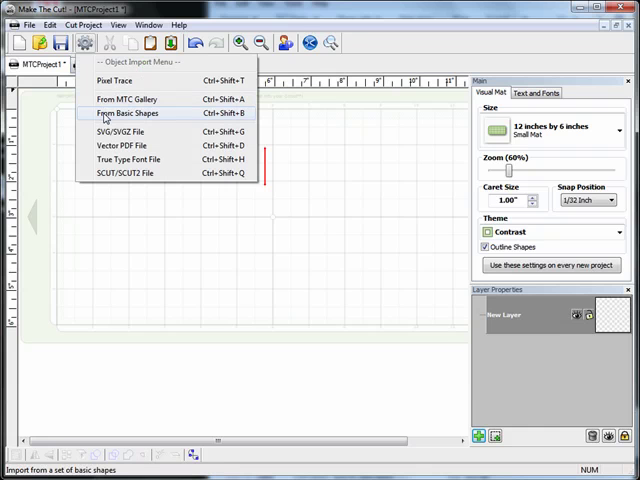
From Basic Shapes, add a Round Square, Square and Oval to the mat
{"action": "left_click", "coordinate": [125, 112]}
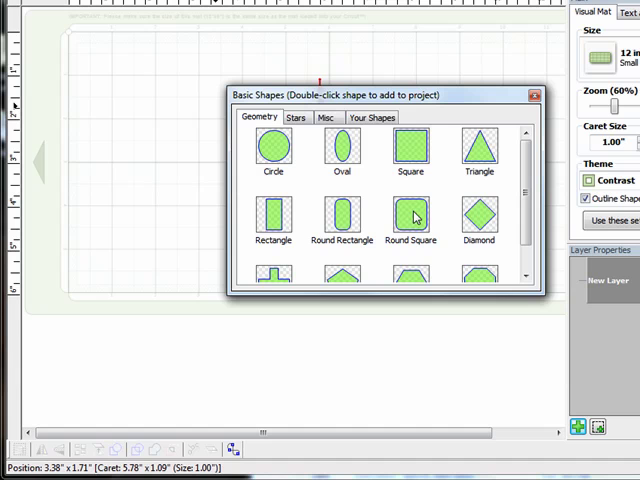
{"action": "double_click", "coordinate": [411, 217]}
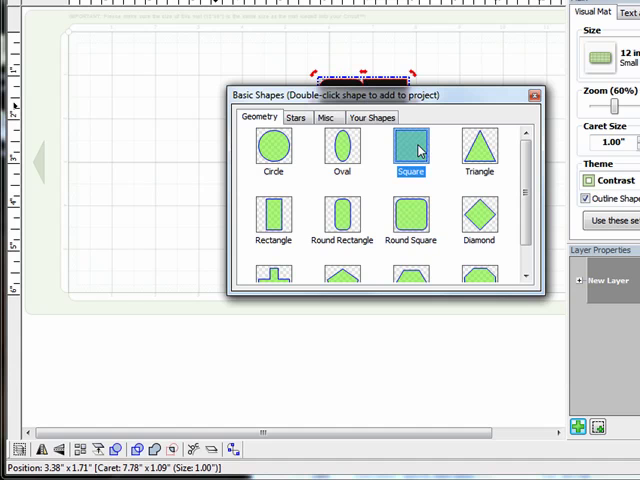
{"action": "left_click", "coordinate": [342, 150]}
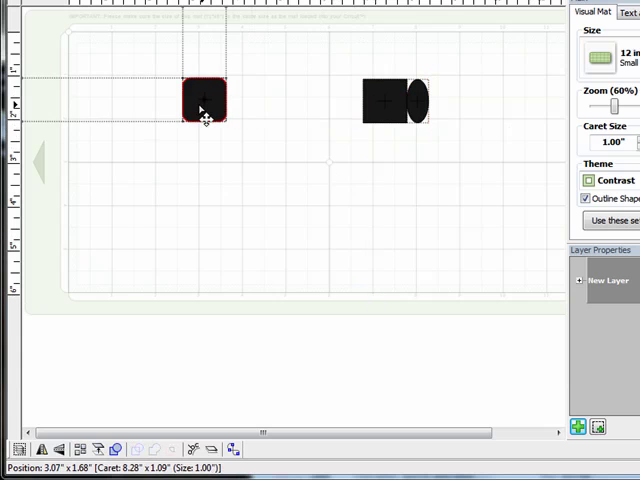
Move the rounded square lower on the mat and enlarge it
{"action": "left_click_drag", "start_coordinate": [205, 100], "coordinate": [300, 65]}
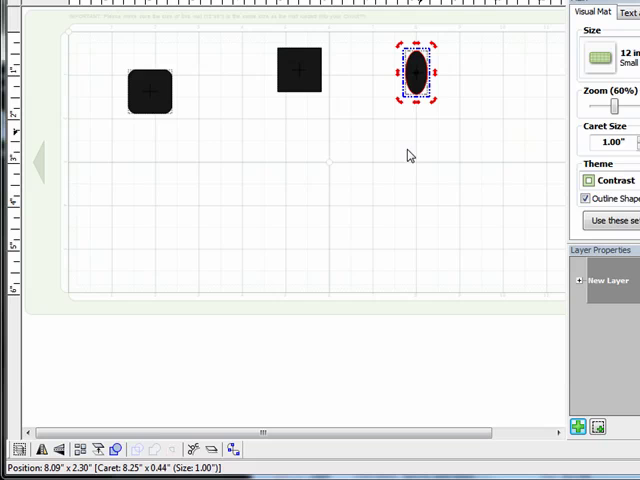
{"action": "left_click", "coordinate": [150, 91]}
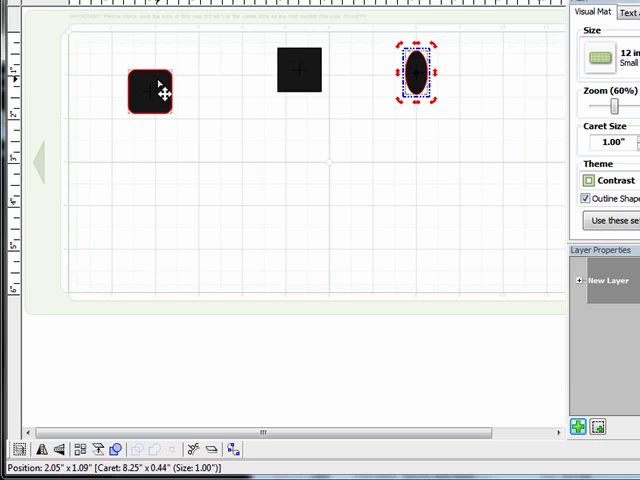
{"action": "left_click_drag", "start_coordinate": [148, 92], "coordinate": [205, 150]}
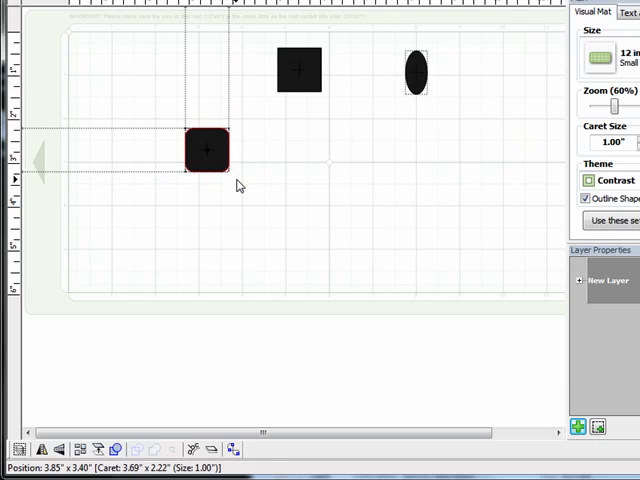
{"action": "left_click_drag", "start_coordinate": [228, 175], "coordinate": [283, 222]}
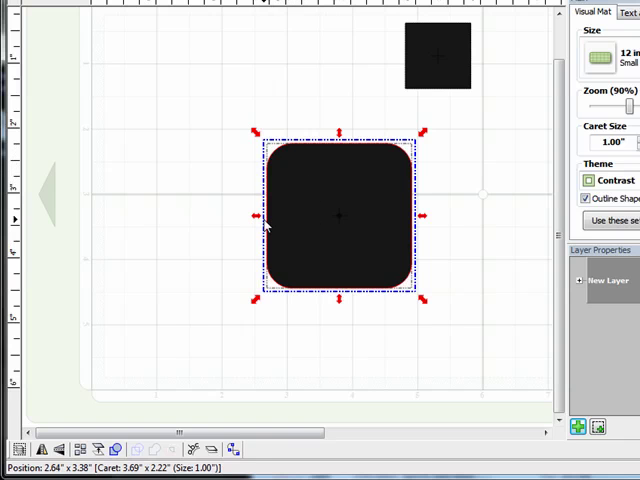
{"action": "mouse_move", "coordinate": [415, 192]}
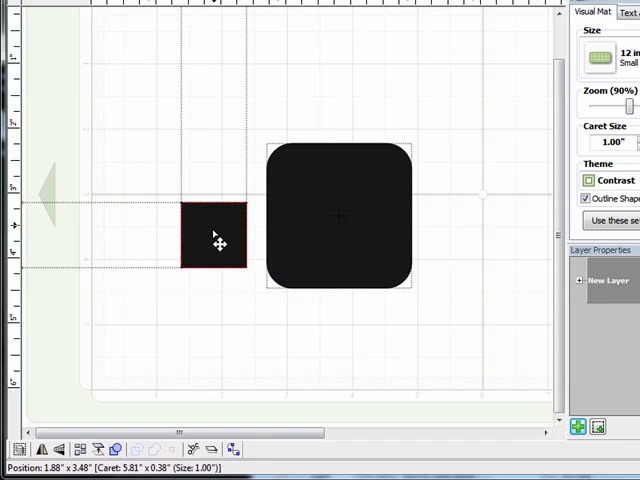
Drag the square over the rounded square's bottom half as a wide rectangle
{"action": "left_click_drag", "start_coordinate": [215, 240], "coordinate": [285, 237]}
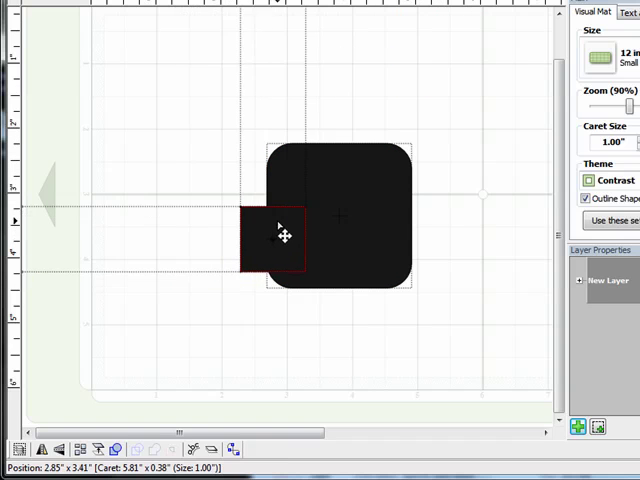
{"action": "left_click", "coordinate": [283, 247]}
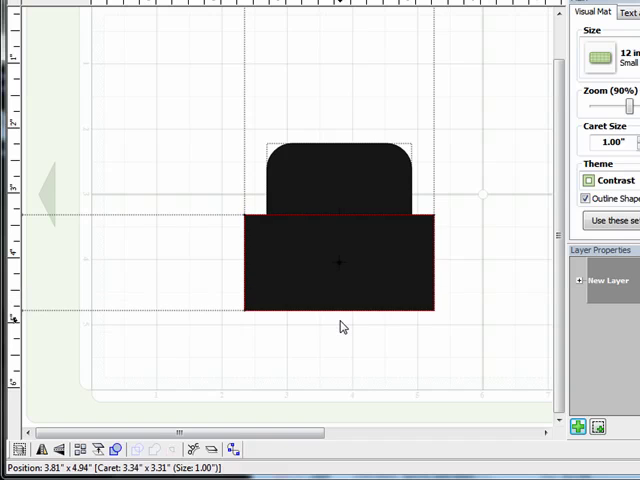
{"action": "left_click", "coordinate": [338, 262]}
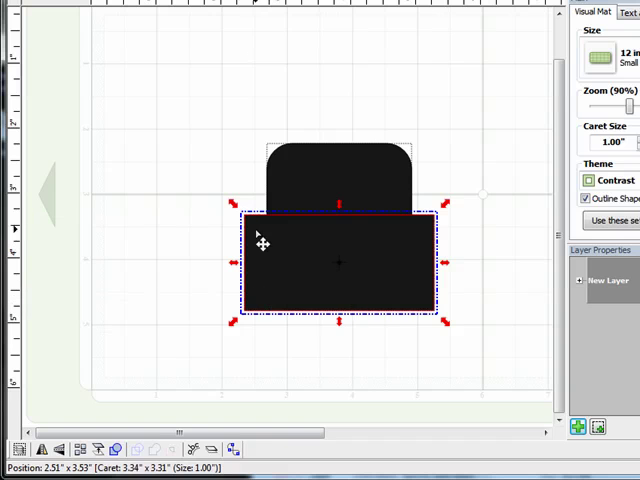
{"action": "mouse_move", "coordinate": [420, 342]}
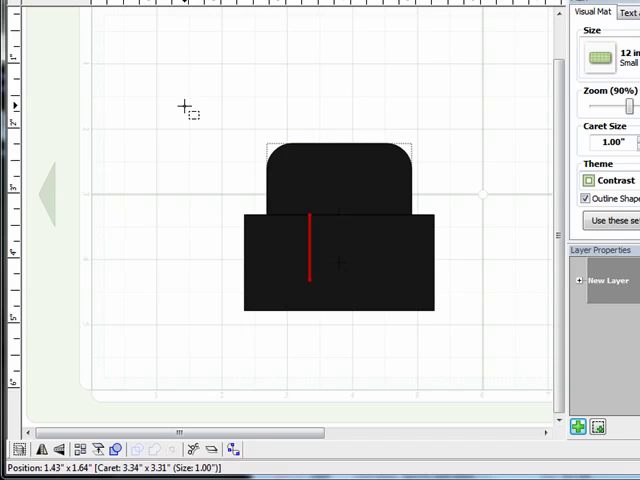
Select both shapes and apply Boolean Join B-A Difference to remove the rectangle
{"action": "left_click_drag", "start_coordinate": [185, 103], "coordinate": [483, 350]}
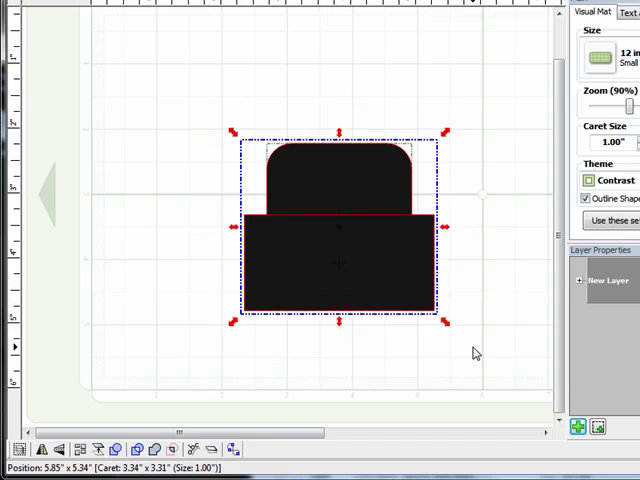
{"action": "mouse_move", "coordinate": [172, 450]}
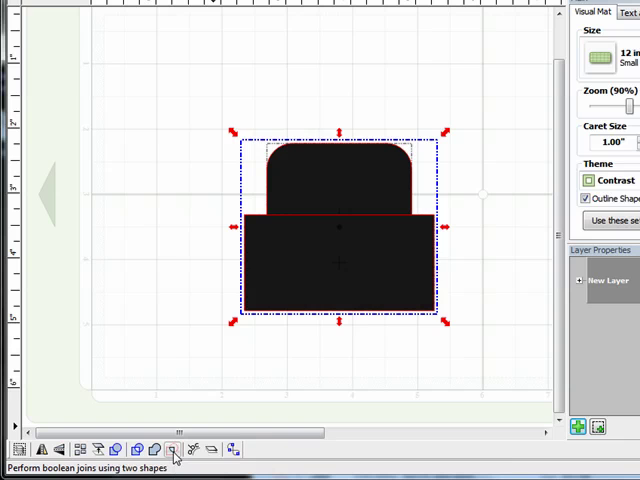
{"action": "left_click", "coordinate": [173, 449]}
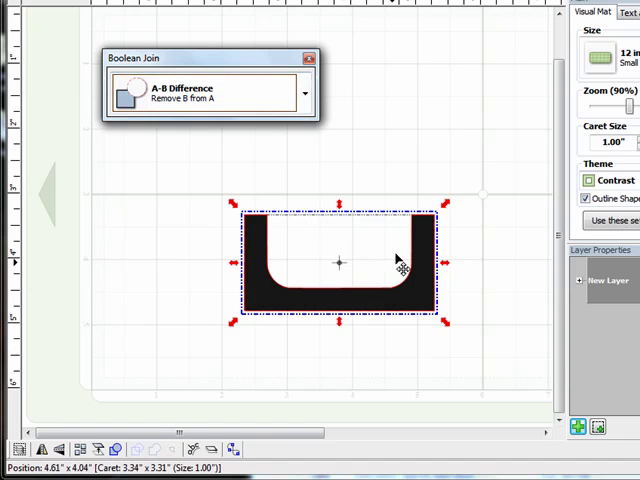
{"action": "left_click", "coordinate": [305, 92]}
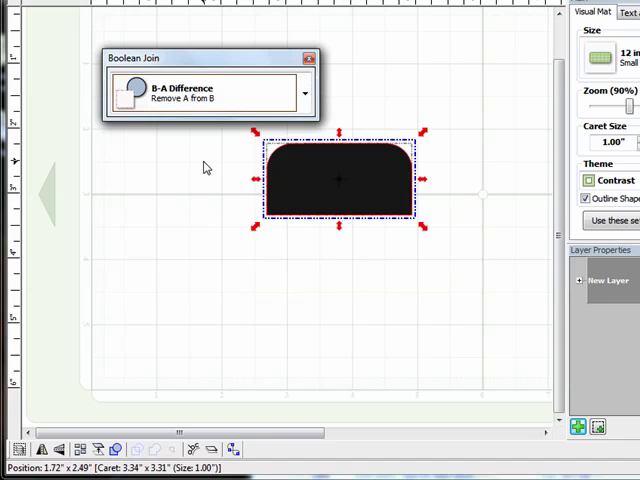
{"action": "mouse_move", "coordinate": [403, 279]}
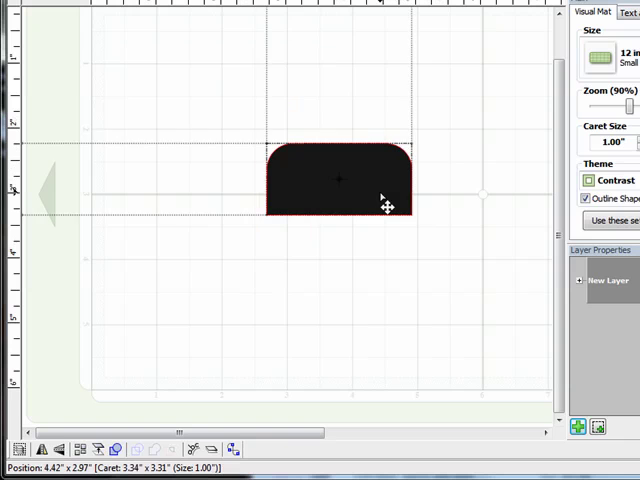
Move the tier shape left, then Paste In Place two copies of it
{"action": "left_click", "coordinate": [340, 180]}
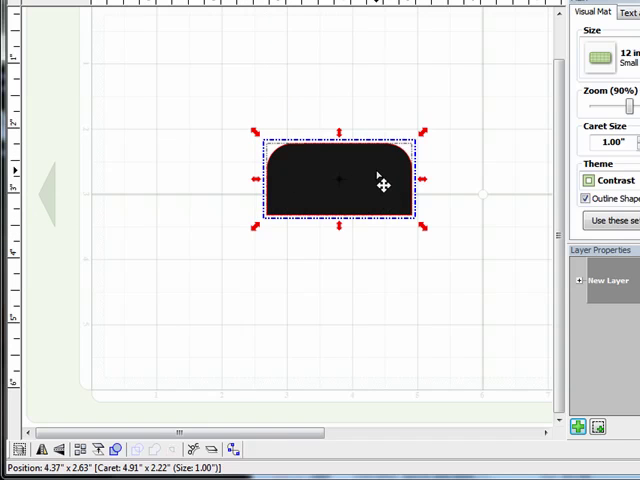
{"action": "left_click_drag", "start_coordinate": [383, 182], "coordinate": [233, 197]}
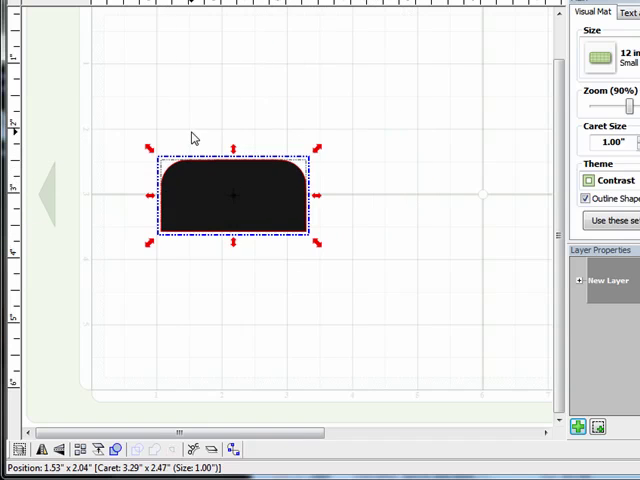
{"action": "mouse_move", "coordinate": [391, 294]}
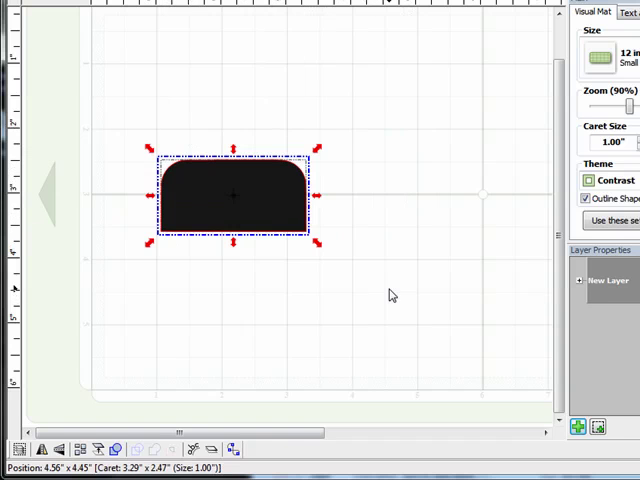
{"action": "right_click", "coordinate": [233, 195]}
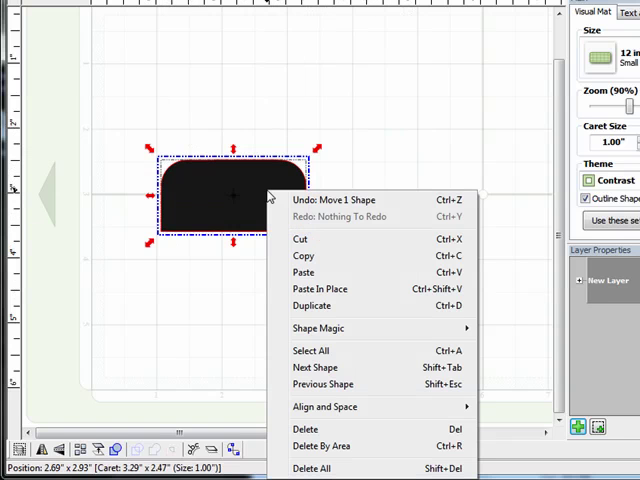
{"action": "mouse_move", "coordinate": [303, 256]}
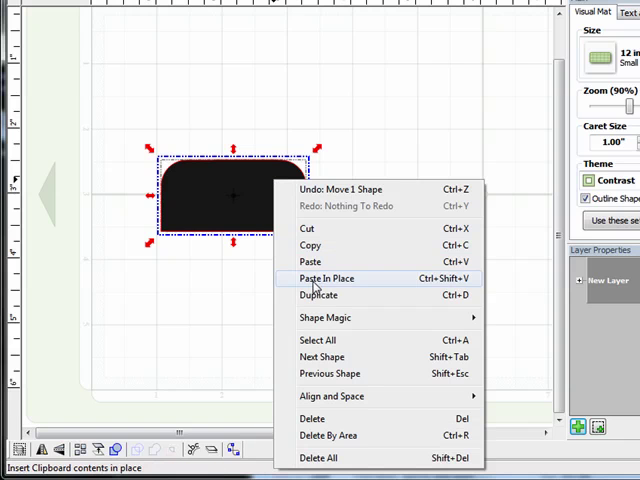
{"action": "left_click", "coordinate": [324, 278]}
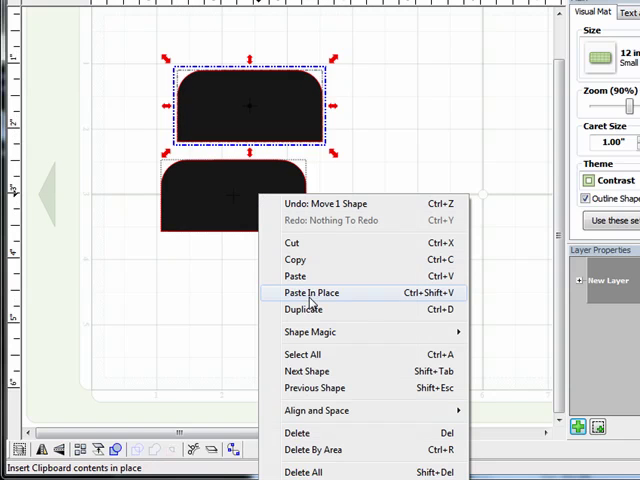
{"action": "left_click", "coordinate": [312, 292]}
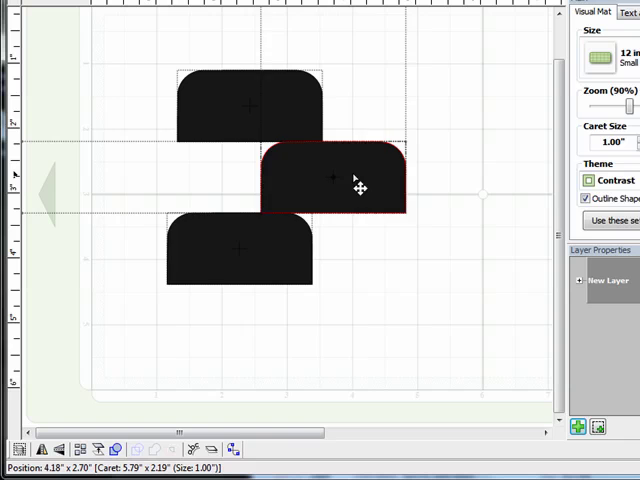
Drag the top and middle tiers onto the tiers below, then select all three
{"action": "left_click_drag", "start_coordinate": [358, 177], "coordinate": [278, 188]}
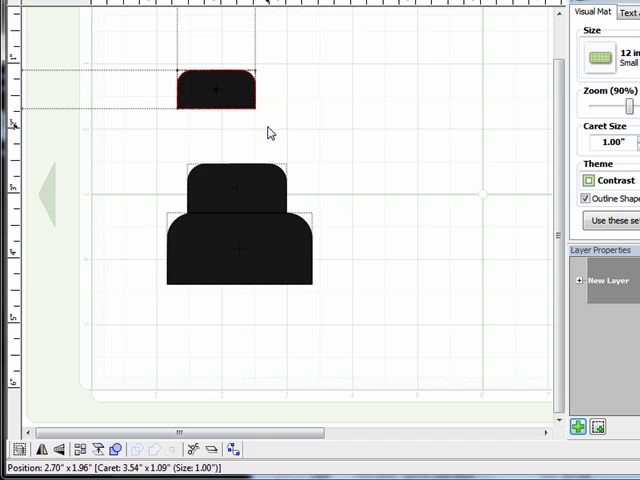
{"action": "left_click_drag", "start_coordinate": [215, 90], "coordinate": [235, 140]}
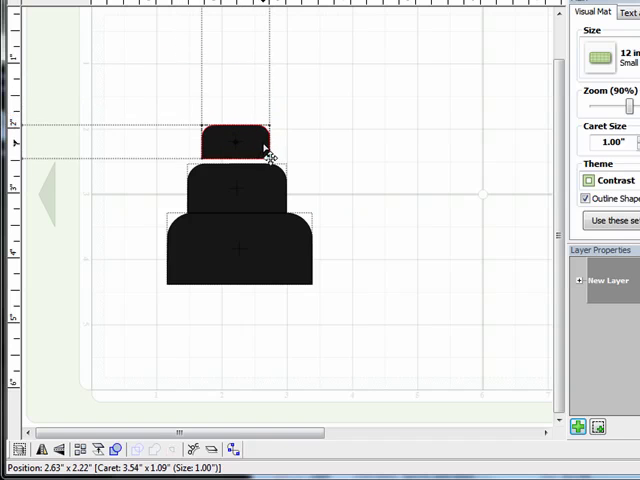
{"action": "left_click", "coordinate": [233, 143]}
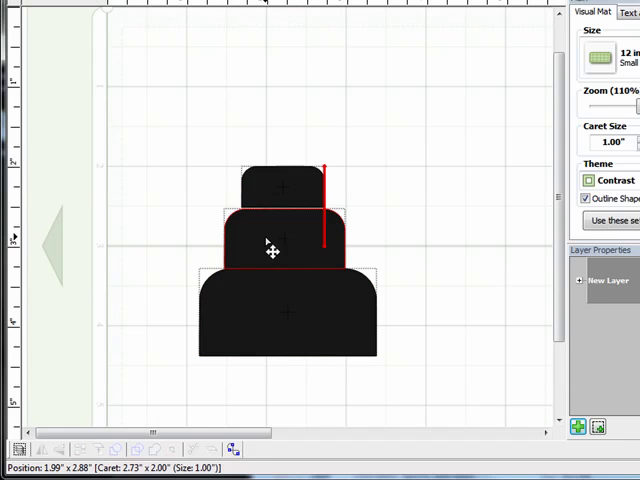
{"action": "left_click", "coordinate": [283, 187]}
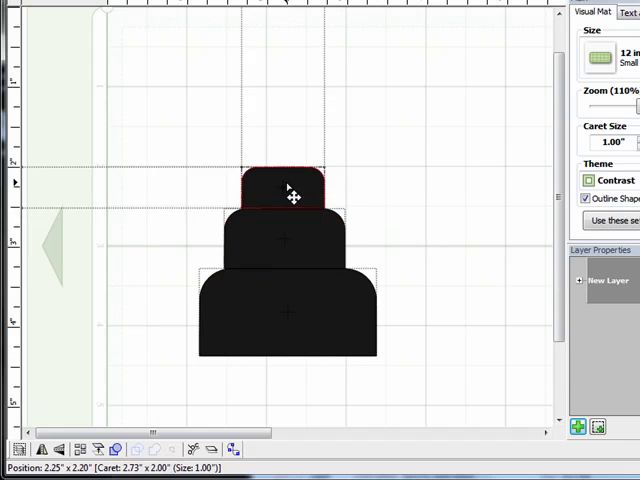
{"action": "left_click", "coordinate": [289, 188]}
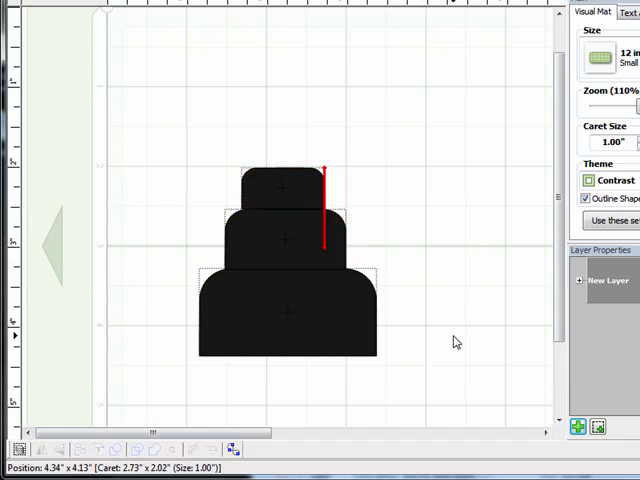
{"action": "left_click", "coordinate": [289, 313]}
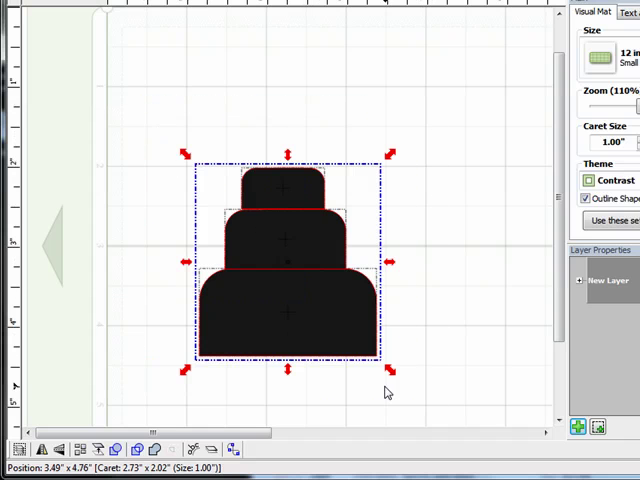
{"action": "mouse_move", "coordinate": [260, 260]}
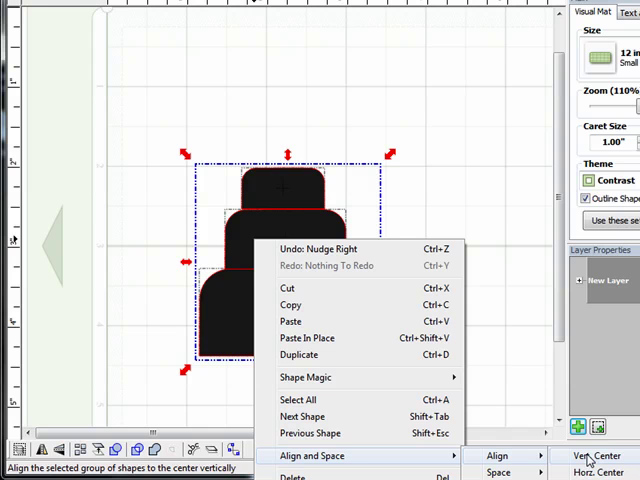
Apply Align and Space > Align > Vert. Center to the selected tiers
{"action": "left_click", "coordinate": [596, 456]}
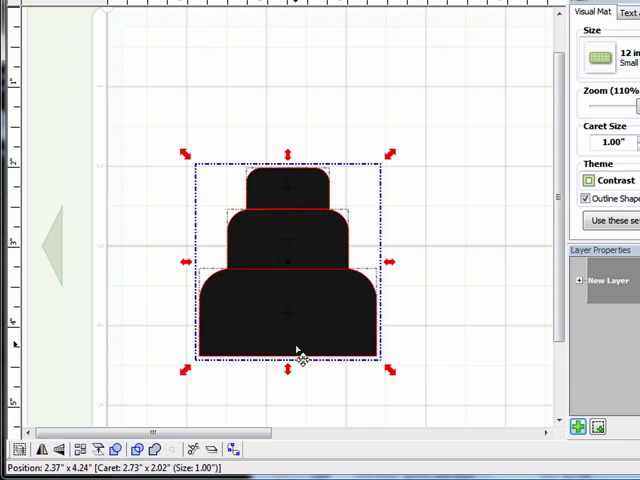
{"action": "mouse_move", "coordinate": [313, 395]}
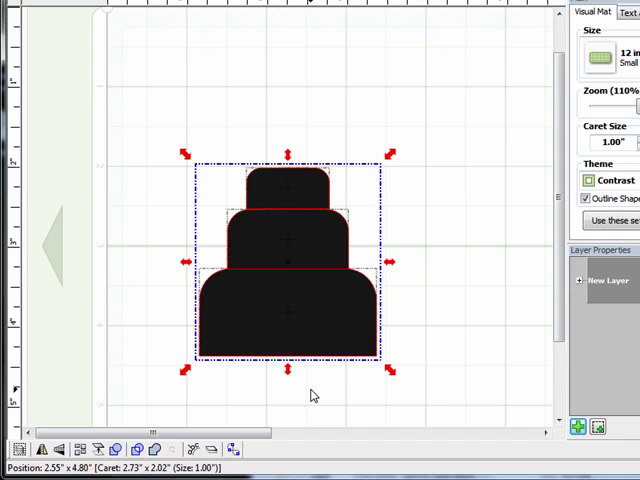
{"action": "mouse_move", "coordinate": [302, 315]}
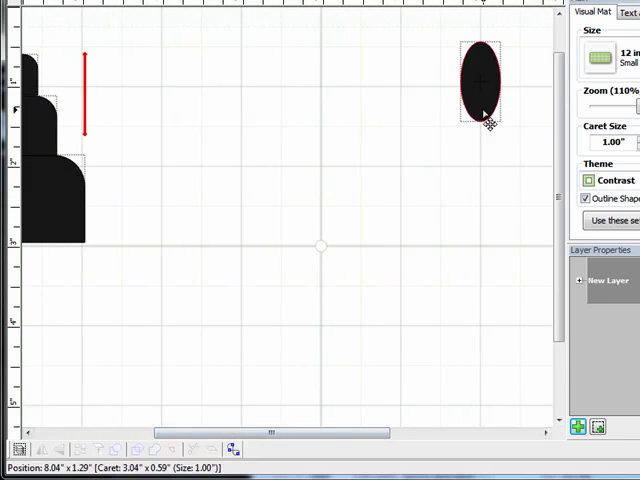
Move the oval below the cake, rotate it horizontal and stretch it to the bottom tier
{"action": "left_click_drag", "start_coordinate": [483, 80], "coordinate": [118, 268]}
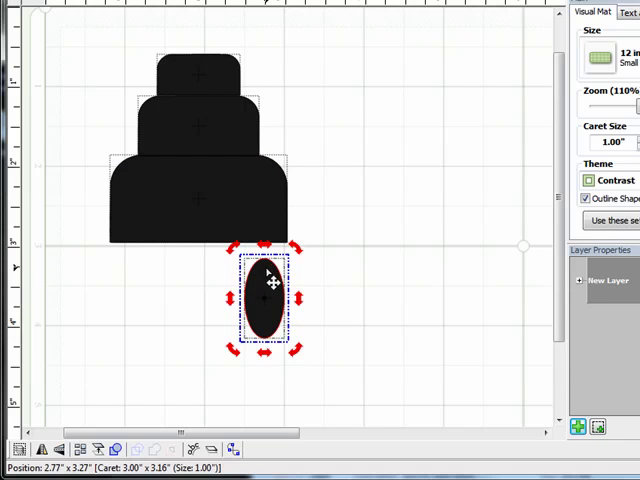
{"action": "mouse_move", "coordinate": [318, 278]}
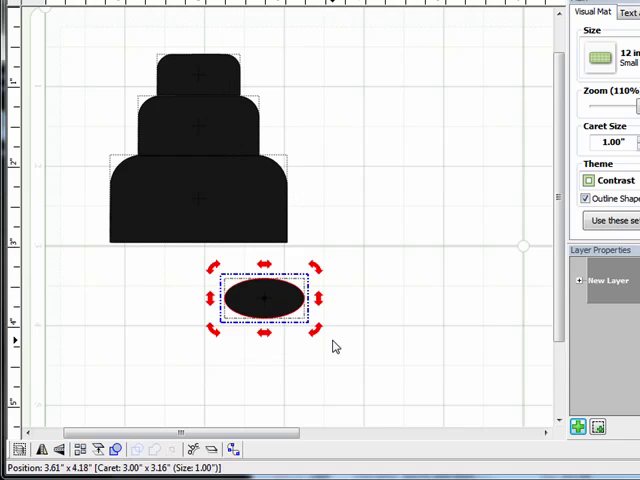
{"action": "left_click_drag", "start_coordinate": [262, 298], "coordinate": [162, 278]}
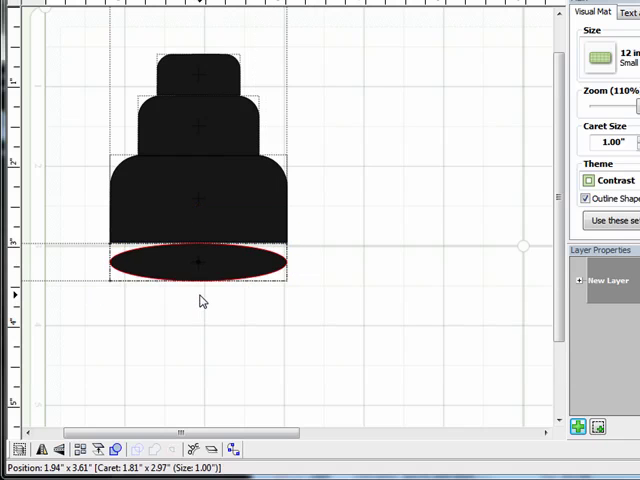
{"action": "left_click_drag", "start_coordinate": [198, 262], "coordinate": [203, 283]}
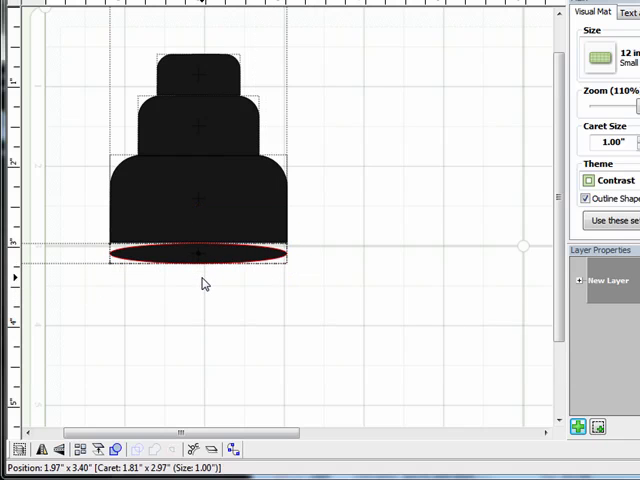
{"action": "left_click", "coordinate": [200, 255]}
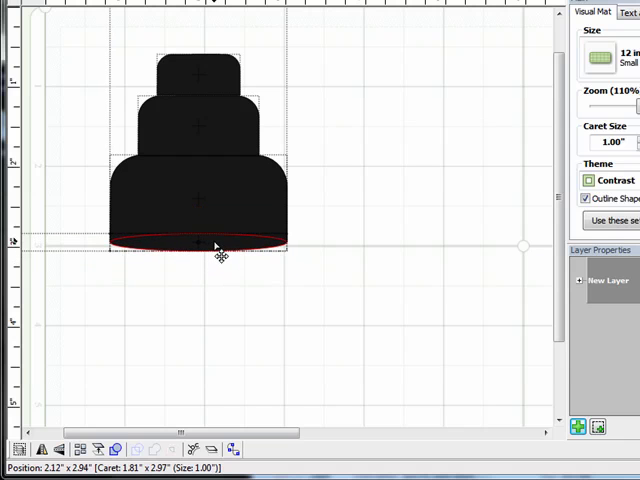
{"action": "left_click", "coordinate": [200, 240]}
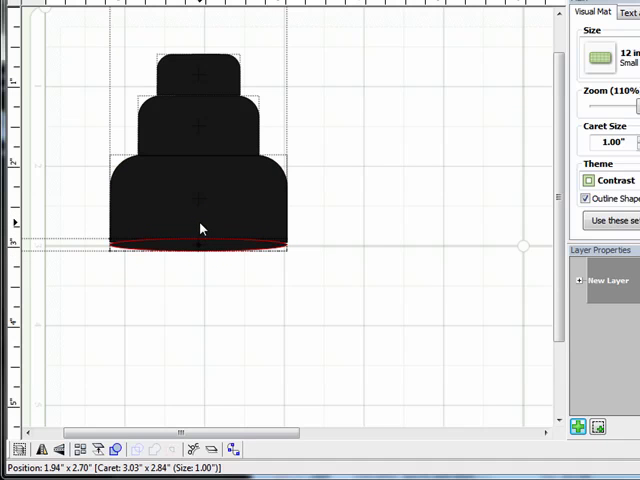
{"action": "left_click", "coordinate": [200, 240]}
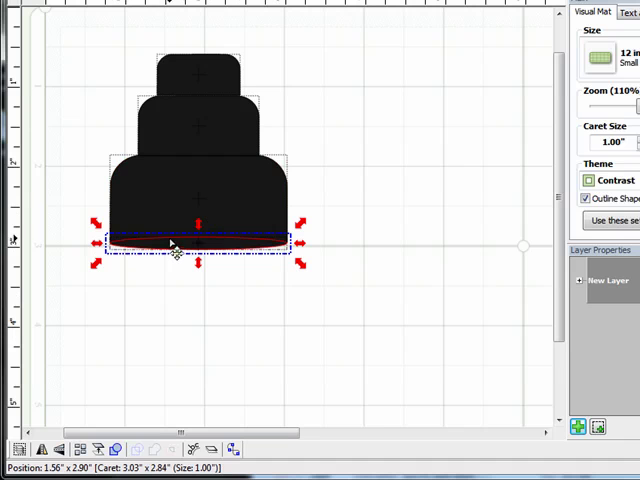
{"action": "left_click_drag", "start_coordinate": [175, 250], "coordinate": [147, 190]}
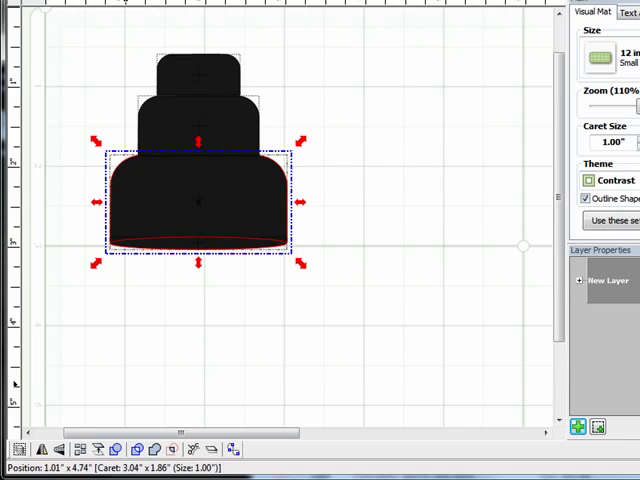
{"action": "mouse_move", "coordinate": [154, 449]}
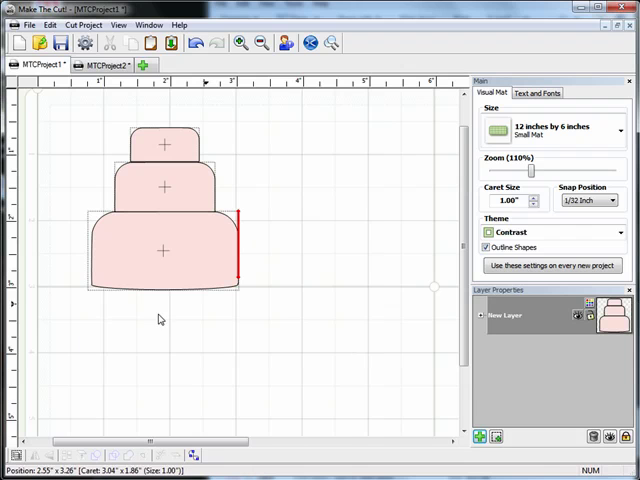
{"action": "mouse_move", "coordinate": [225, 335]}
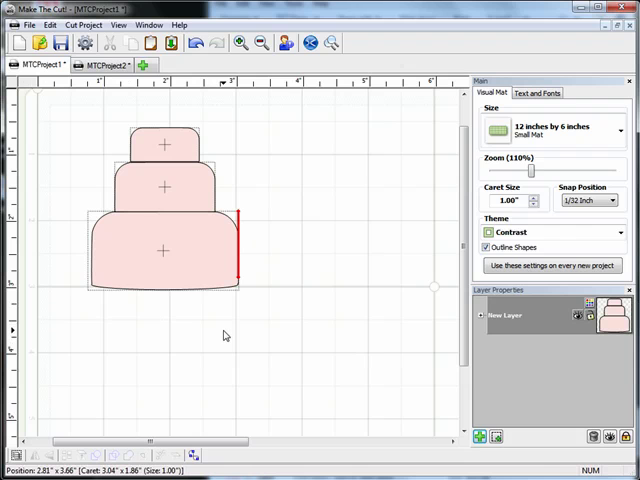
Import a new Oval from the Basic Shapes library
{"action": "left_click", "coordinate": [107, 11]}
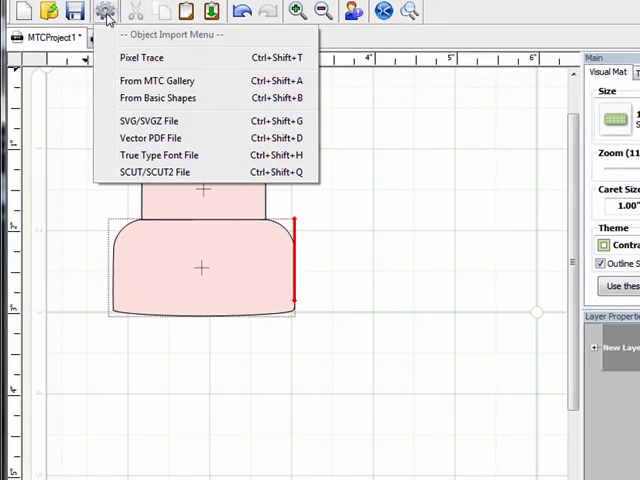
{"action": "mouse_move", "coordinate": [157, 97]}
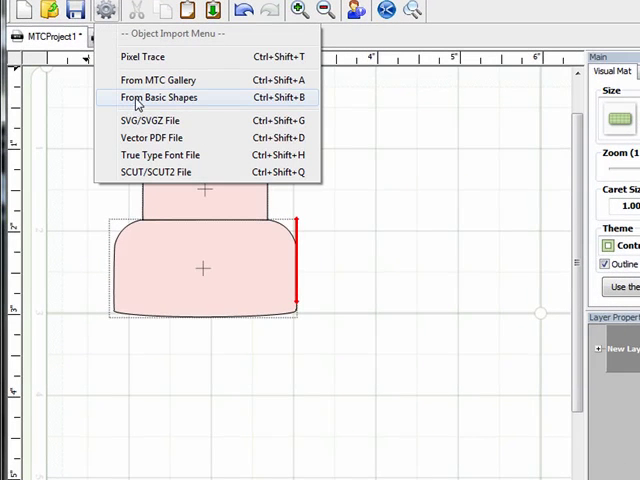
{"action": "left_click", "coordinate": [157, 97]}
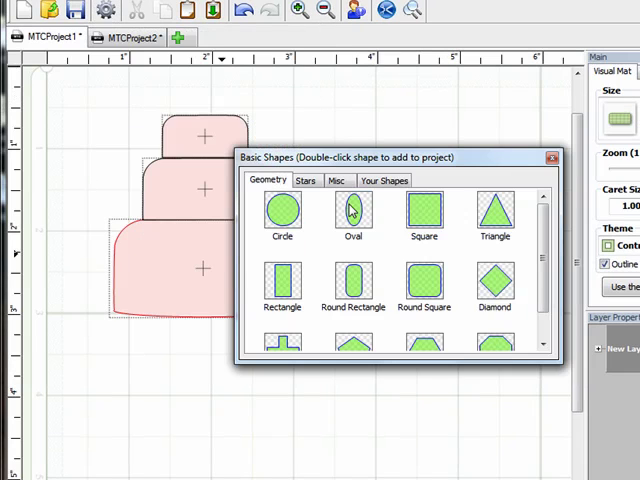
{"action": "double_click", "coordinate": [352, 210]}
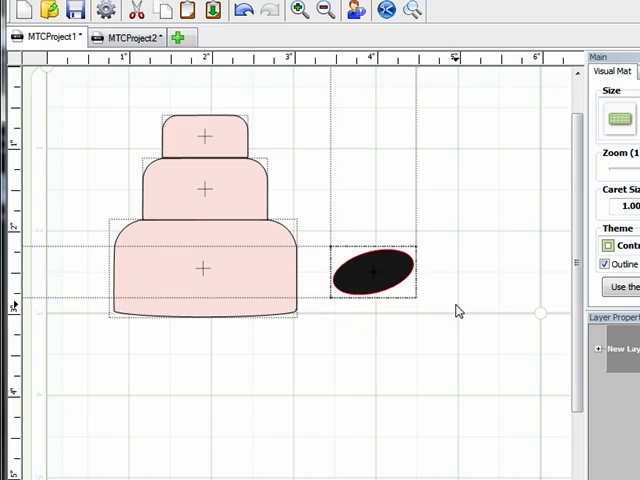
Move the oval under the cake and stretch it into a wide plate
{"action": "left_click_drag", "start_coordinate": [375, 270], "coordinate": [240, 340]}
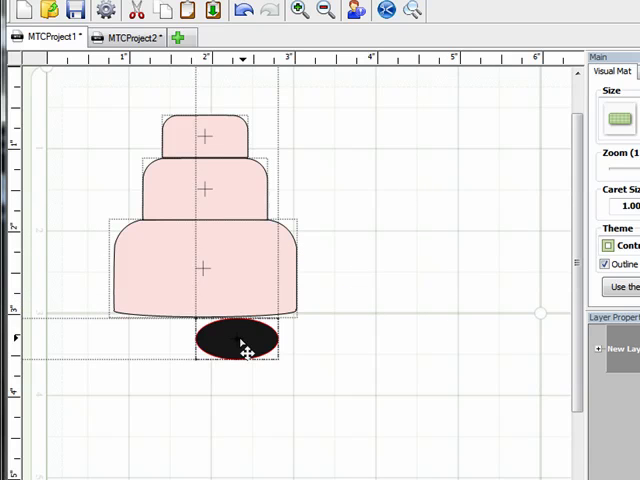
{"action": "left_click_drag", "start_coordinate": [238, 343], "coordinate": [128, 318]}
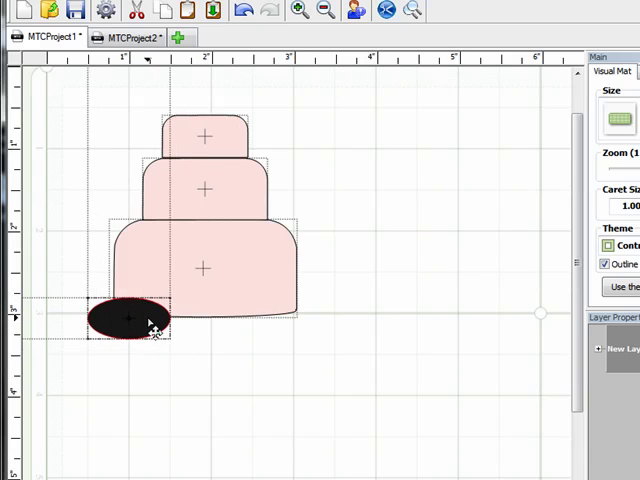
{"action": "left_click", "coordinate": [128, 318]}
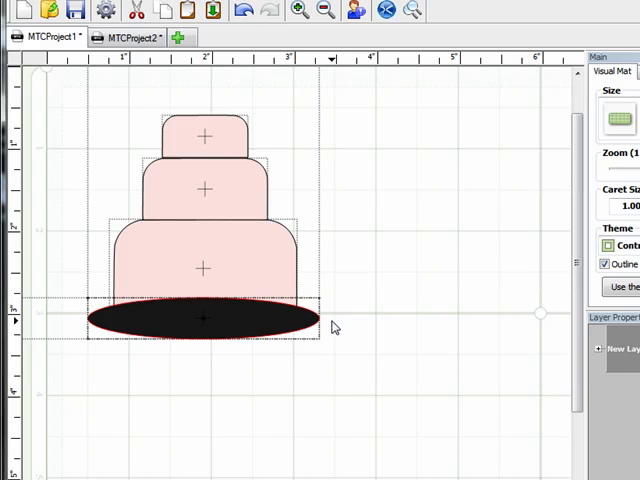
{"action": "left_click", "coordinate": [204, 318]}
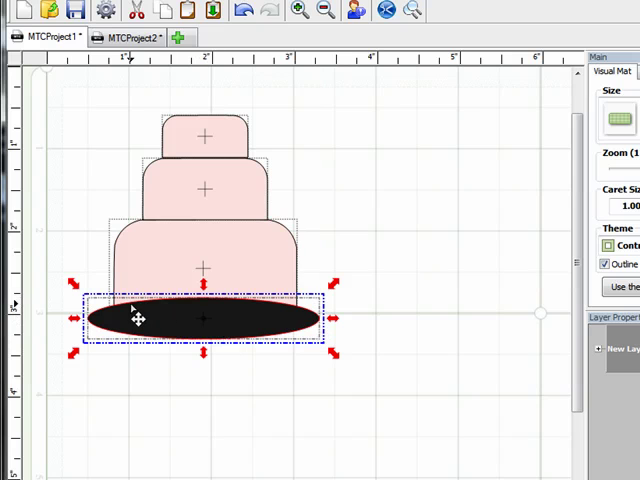
{"action": "mouse_move", "coordinate": [230, 345]}
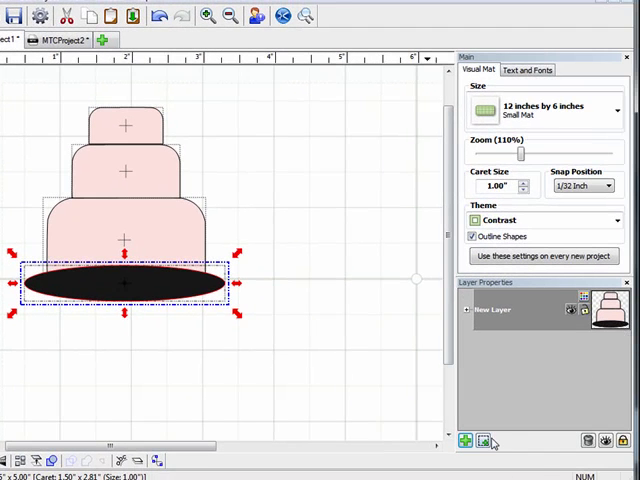
{"action": "mouse_move", "coordinate": [483, 441]}
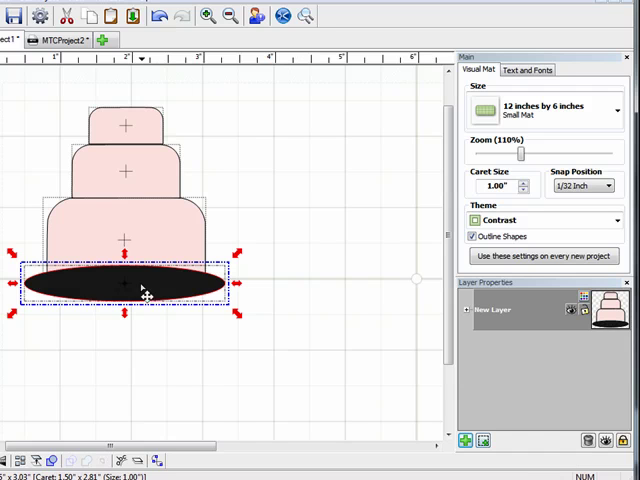
{"action": "mouse_move", "coordinate": [481, 441]}
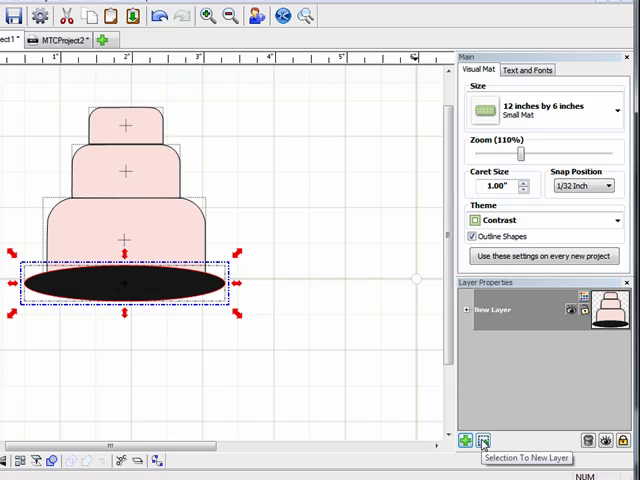
Move the selected plate onto its own new layer
{"action": "left_click", "coordinate": [481, 440]}
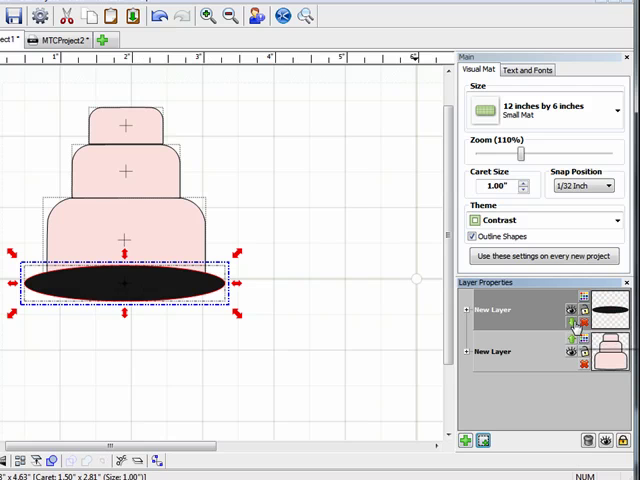
{"action": "mouse_move", "coordinate": [573, 323]}
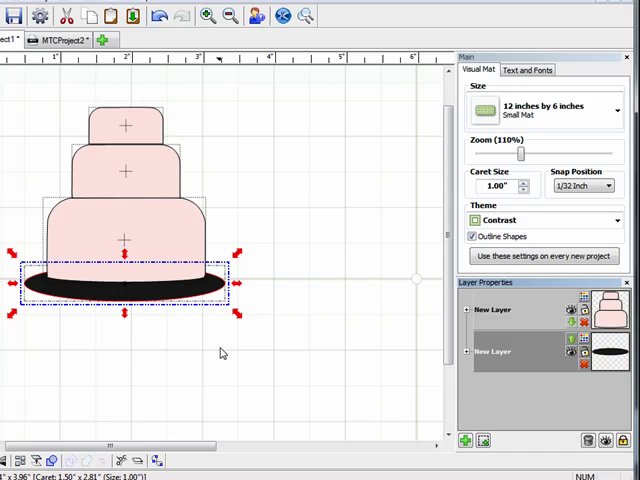
{"action": "mouse_move", "coordinate": [144, 348]}
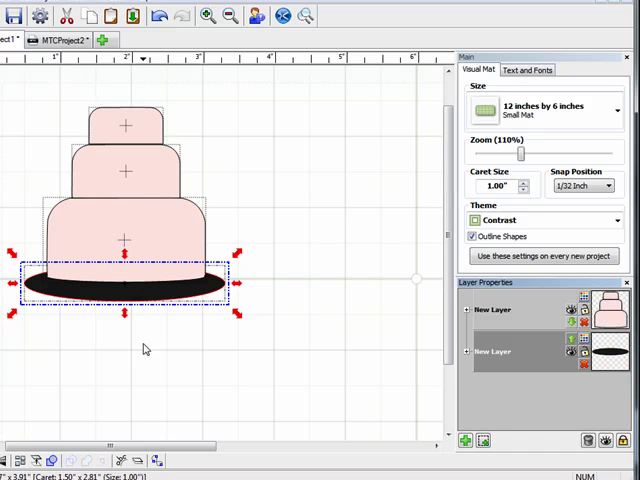
{"action": "mouse_move", "coordinate": [291, 430]}
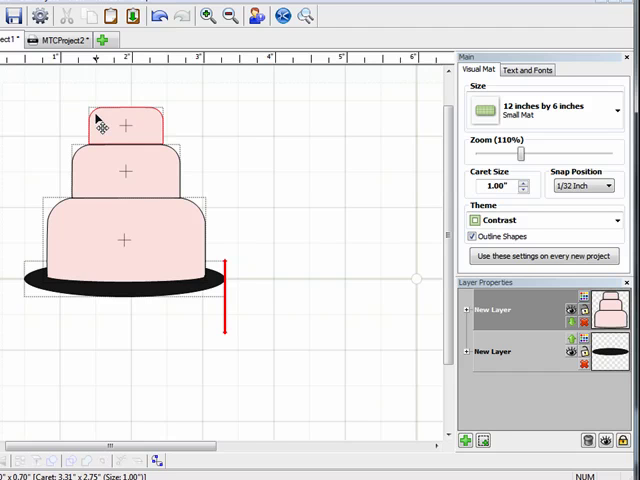
Import Heart 2 from the Basic Shapes Misc collection and shrink it to decoration size
{"action": "left_click", "coordinate": [38, 16]}
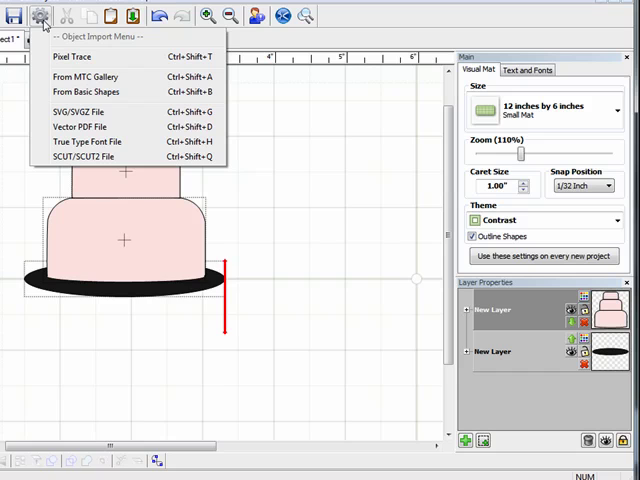
{"action": "left_click", "coordinate": [88, 91]}
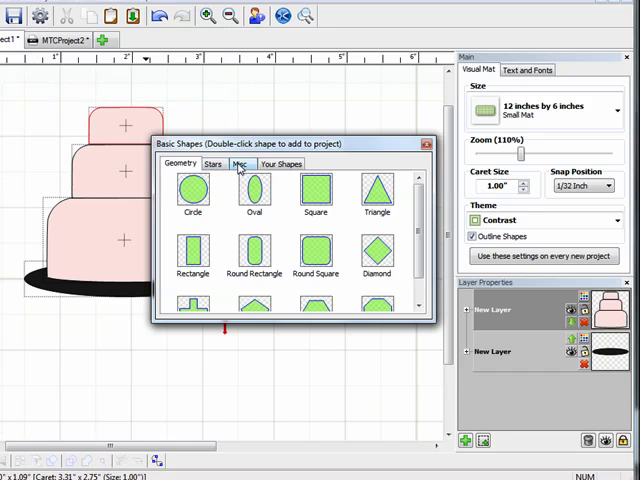
{"action": "left_click", "coordinate": [240, 164]}
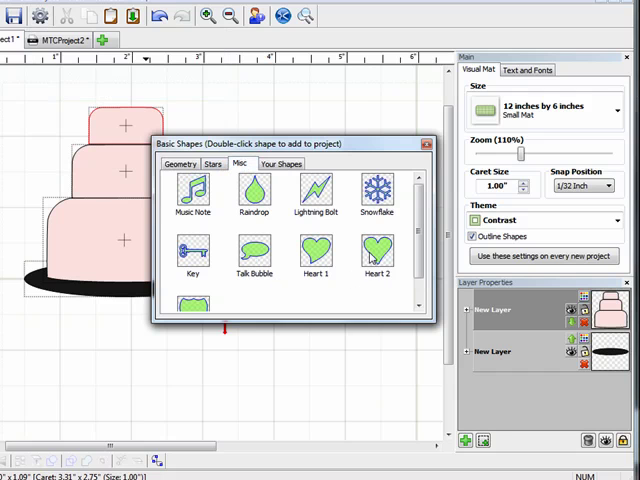
{"action": "left_click", "coordinate": [377, 250]}
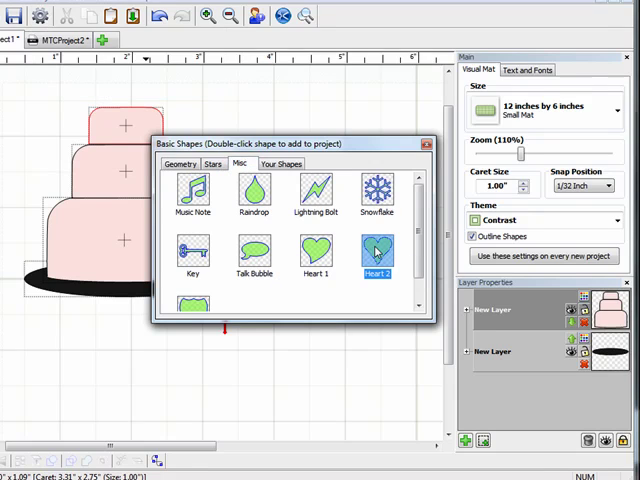
{"action": "double_click", "coordinate": [376, 247]}
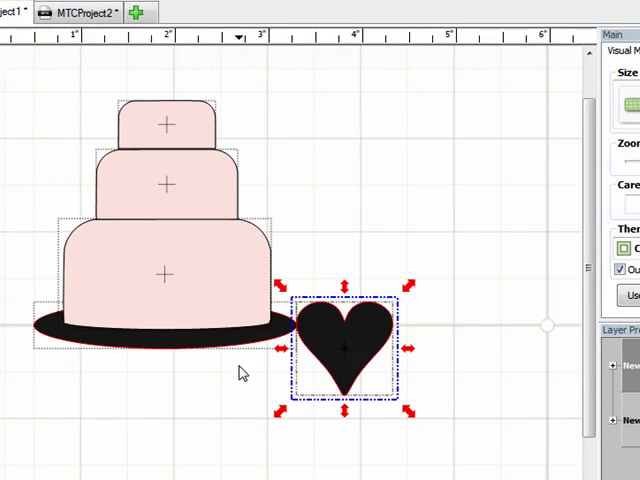
{"action": "left_click_drag", "start_coordinate": [345, 345], "coordinate": [373, 268]}
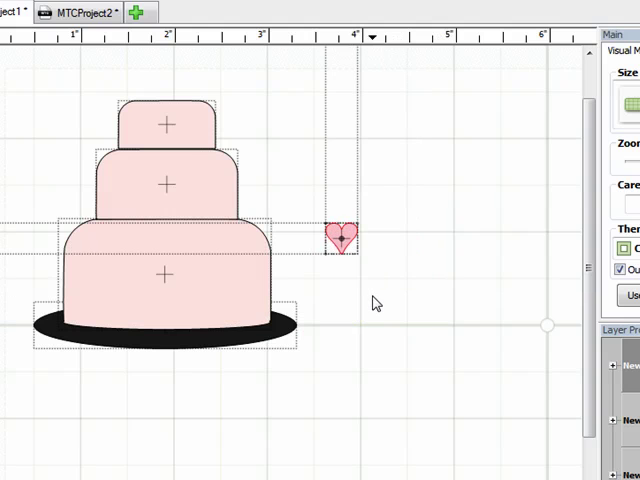
{"action": "left_click", "coordinate": [341, 237]}
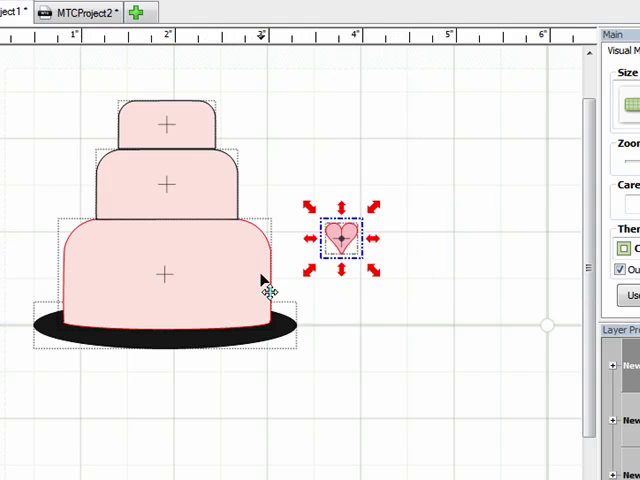
Duplicate the heart 7 times with 0 spacing and drag the eight-heart row onto the bottom tier
{"action": "right_click", "coordinate": [342, 237]}
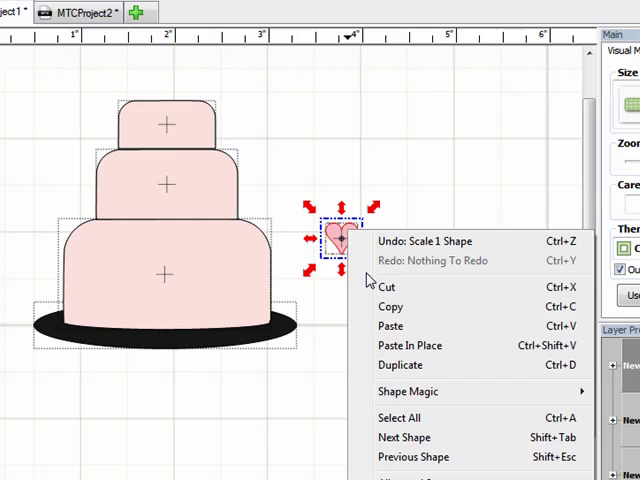
{"action": "left_click", "coordinate": [400, 365]}
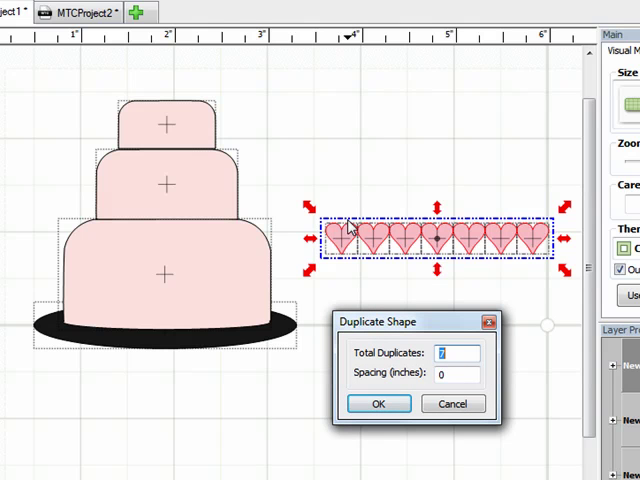
{"action": "mouse_move", "coordinate": [360, 360]}
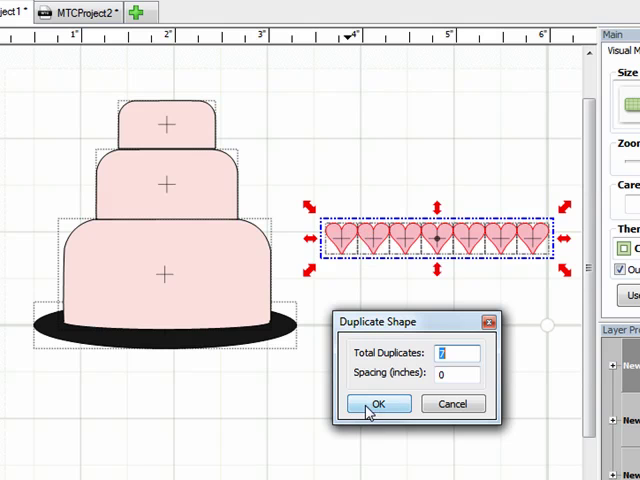
{"action": "left_click", "coordinate": [377, 404]}
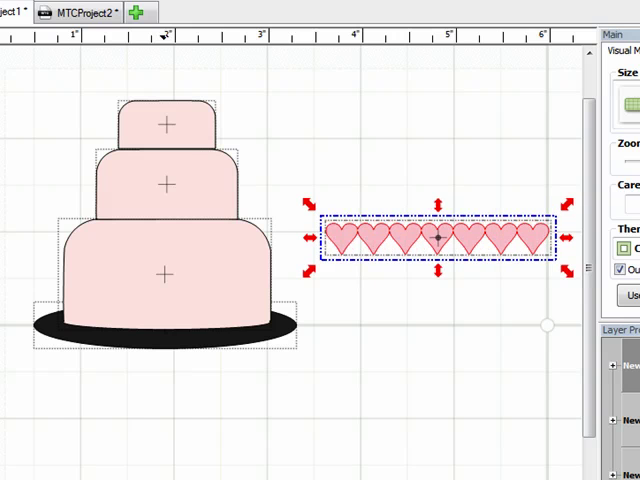
{"action": "left_click_drag", "start_coordinate": [440, 237], "coordinate": [418, 272]}
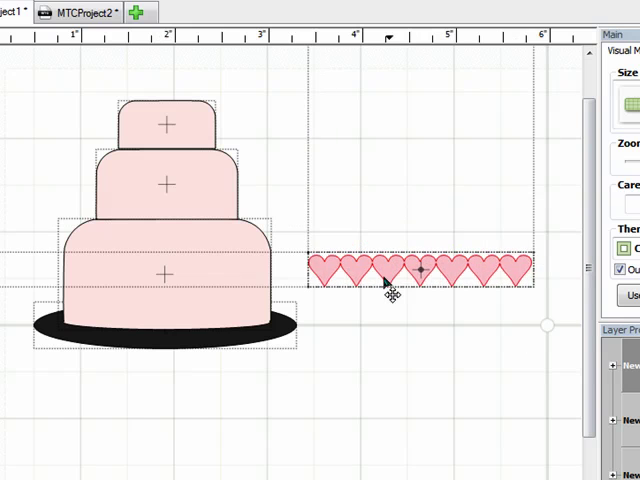
{"action": "left_click_drag", "start_coordinate": [417, 270], "coordinate": [175, 280]}
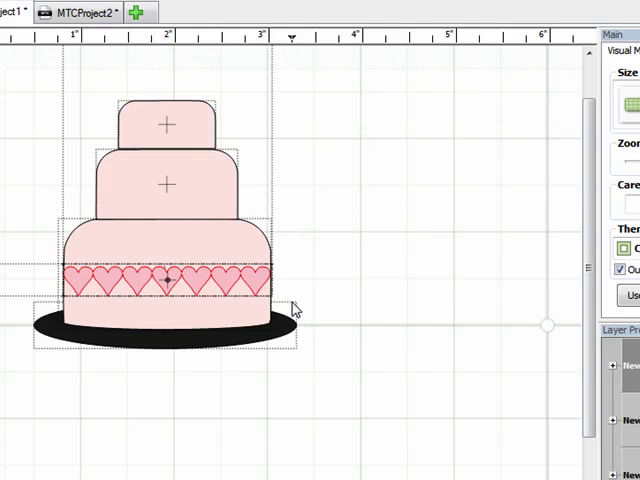
{"action": "left_click", "coordinate": [175, 280]}
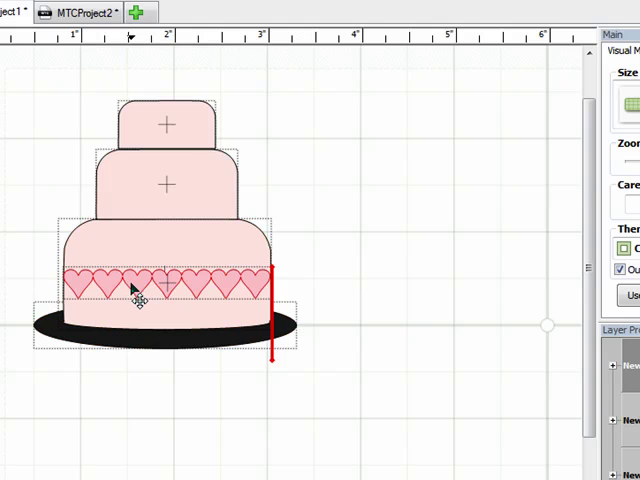
Paste a copy of the heart row in place for the middle tier
{"action": "right_click", "coordinate": [140, 290]}
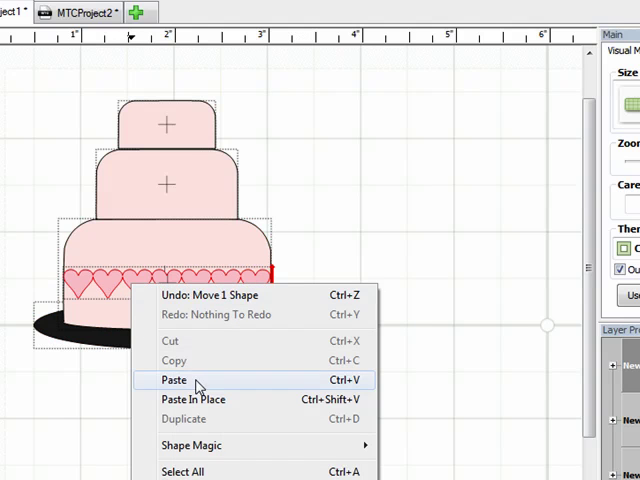
{"action": "mouse_move", "coordinate": [197, 415]}
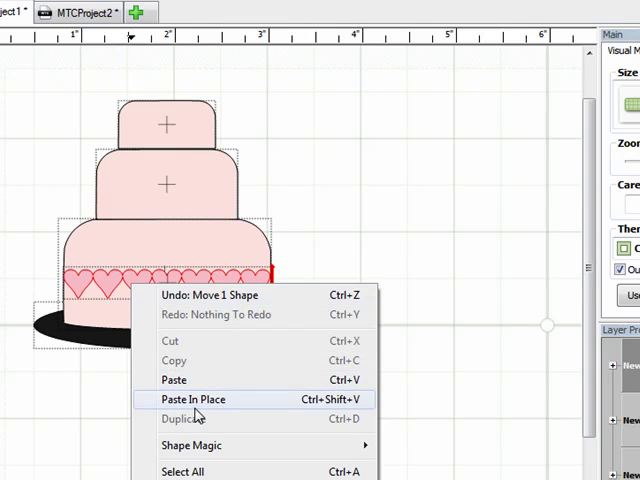
{"action": "mouse_move", "coordinate": [174, 380]}
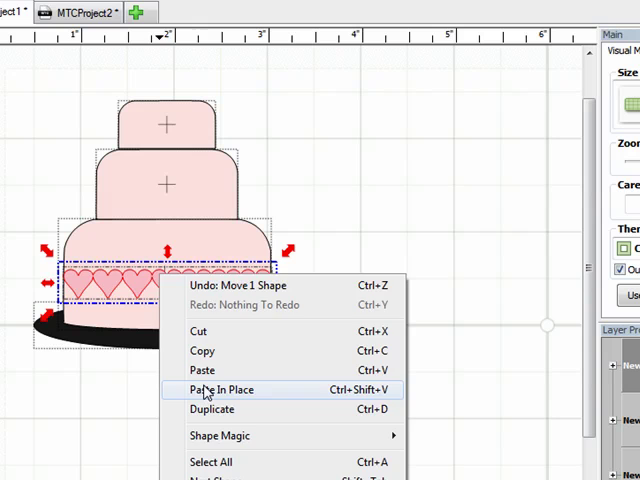
{"action": "left_click", "coordinate": [227, 389]}
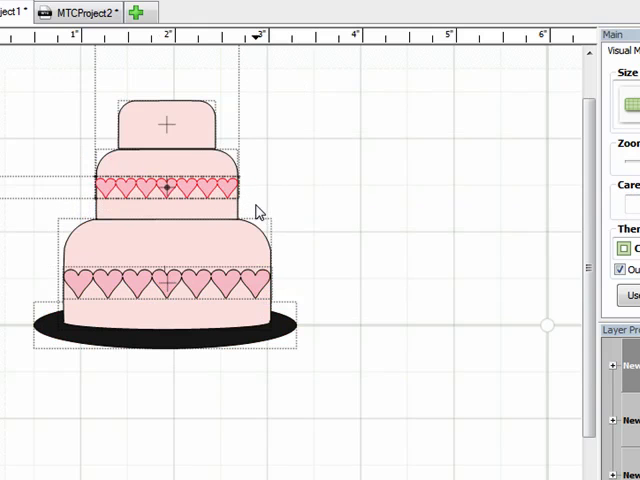
{"action": "left_click", "coordinate": [167, 186]}
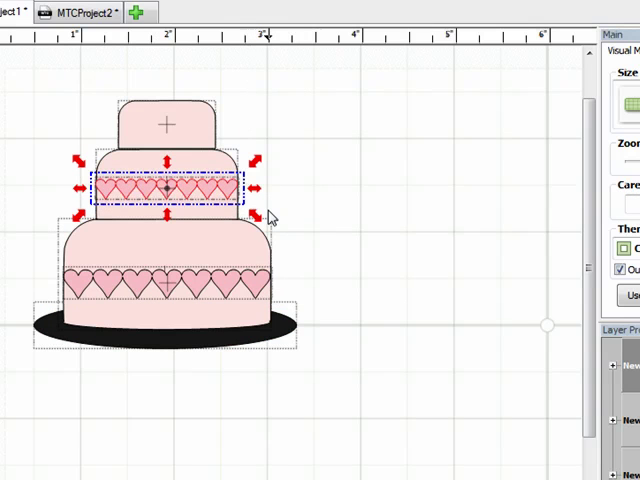
Paste another heart row and shrink it to fit the top tier
{"action": "right_click", "coordinate": [175, 190]}
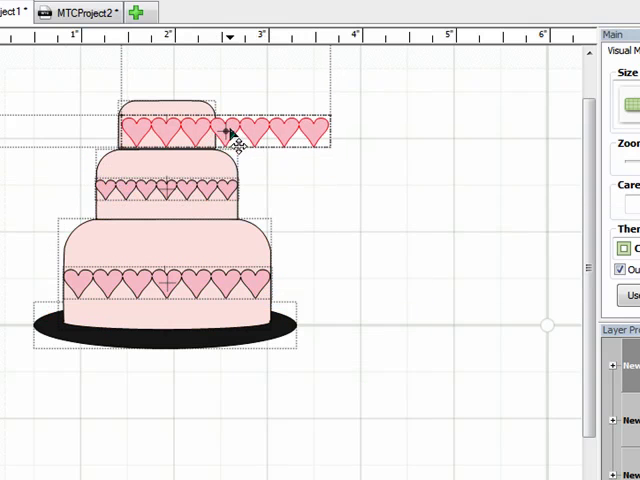
{"action": "left_click_drag", "start_coordinate": [330, 132], "coordinate": [280, 132]}
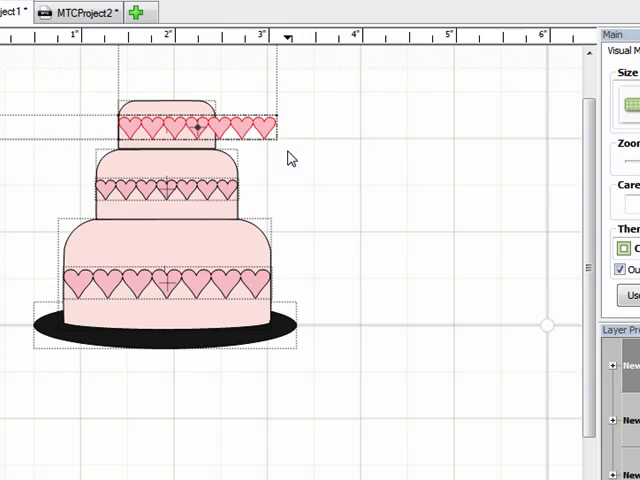
{"action": "left_click", "coordinate": [185, 125]}
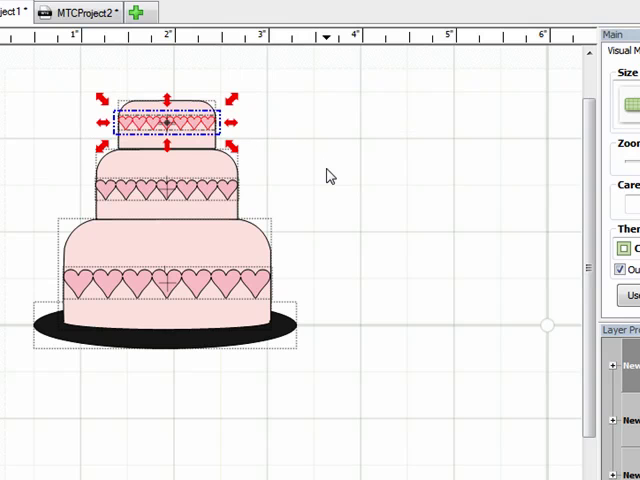